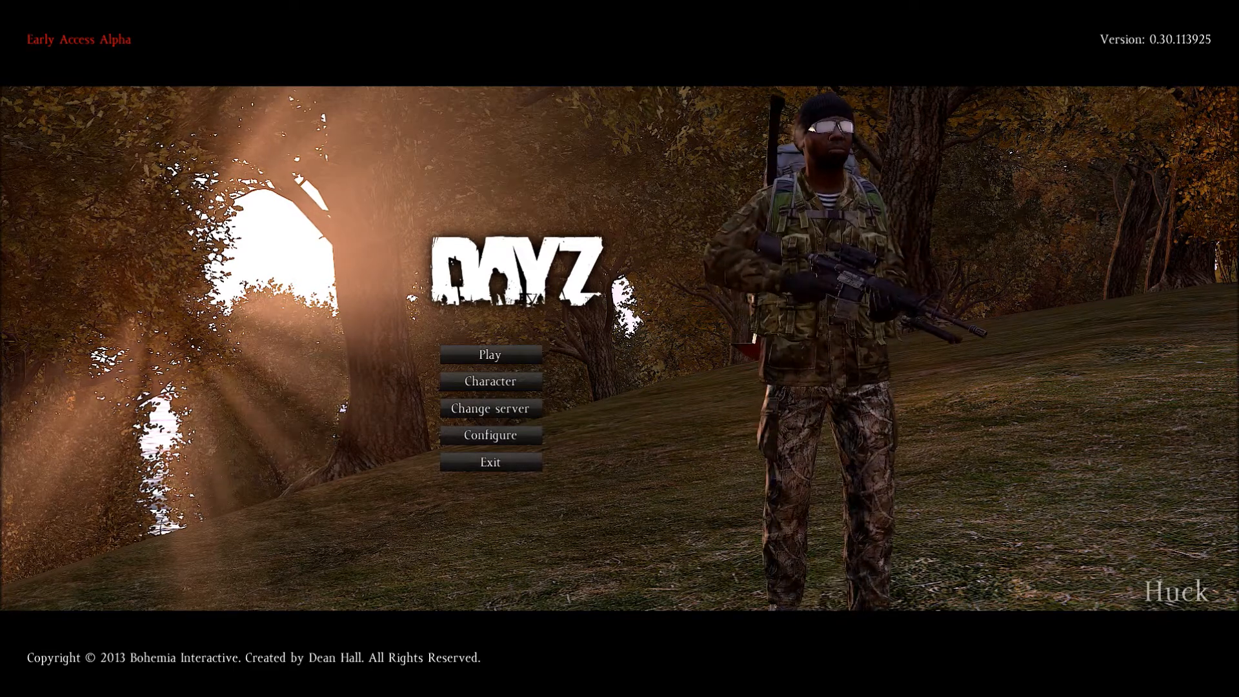
mouse_move(489, 434)
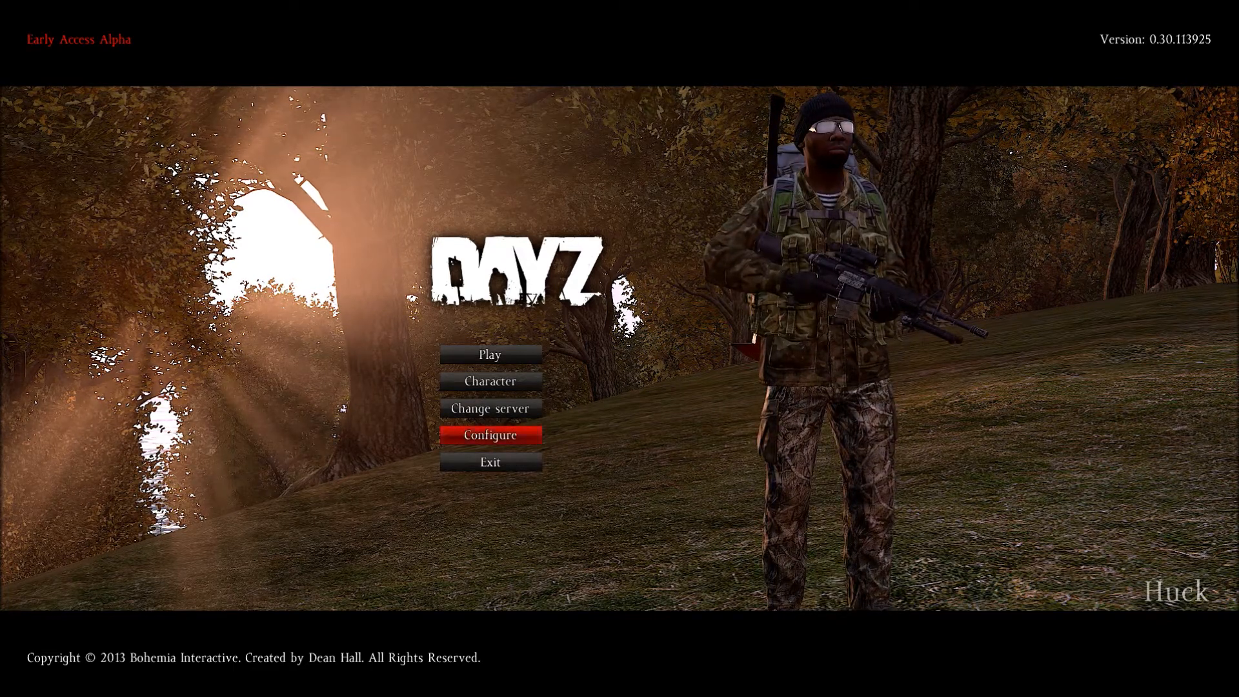
Open DayZ's Configure menu from the main menu
click(489, 434)
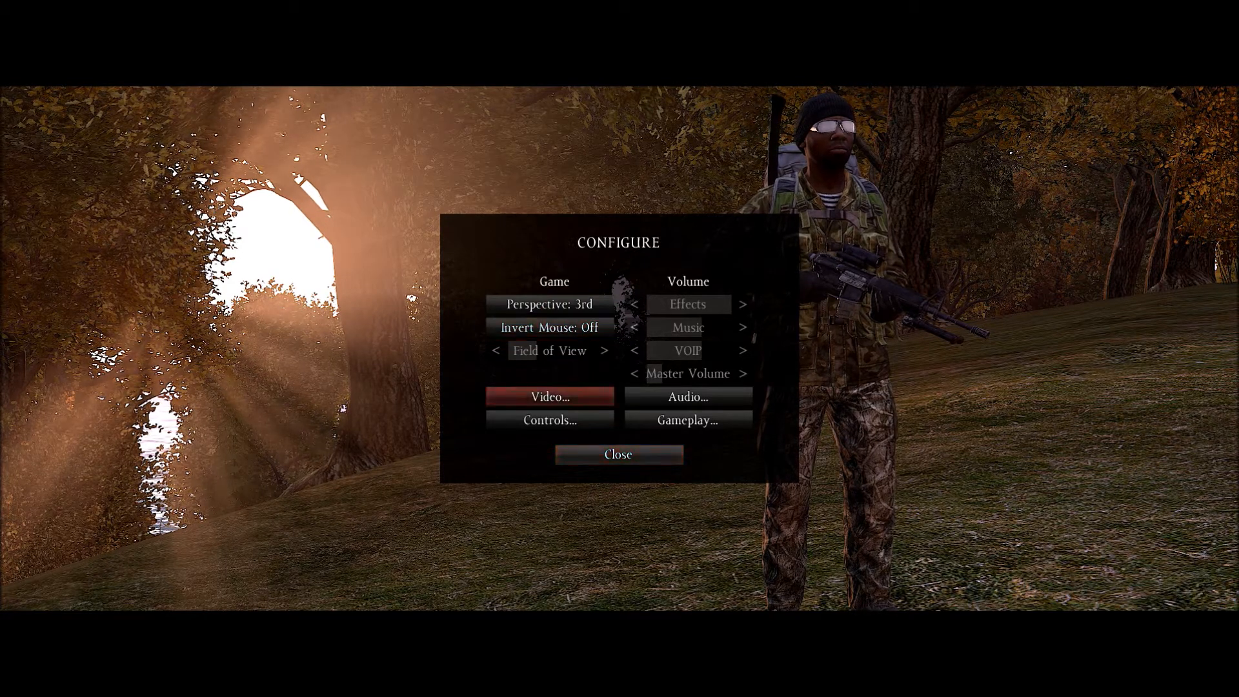
Open the Video settings, showing Custom quality at 1920x1080 with VSync disabled
click(549, 397)
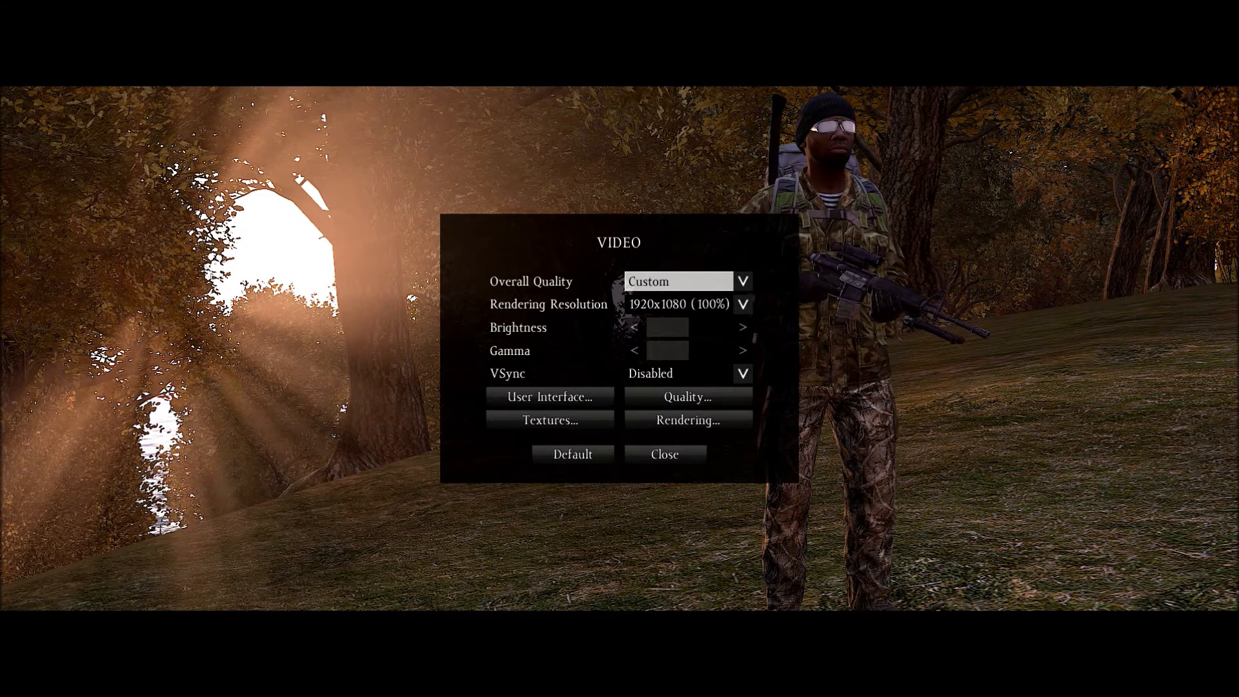
mouse_move(666, 326)
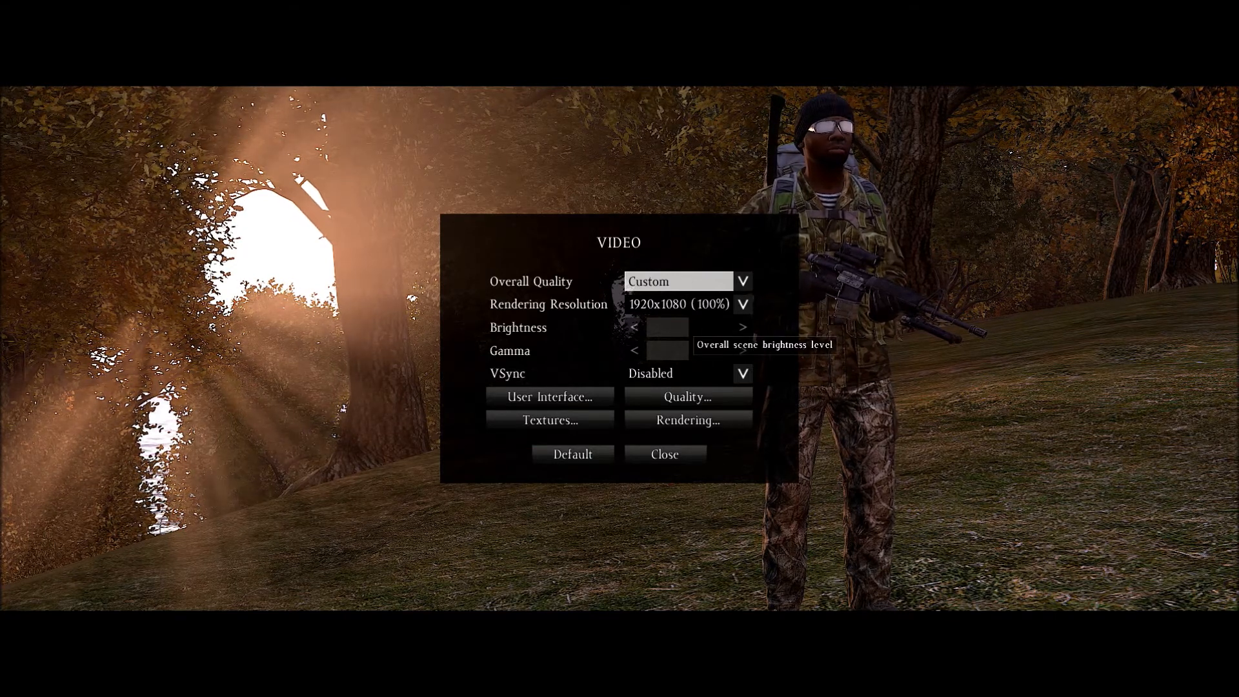
mouse_move(668, 350)
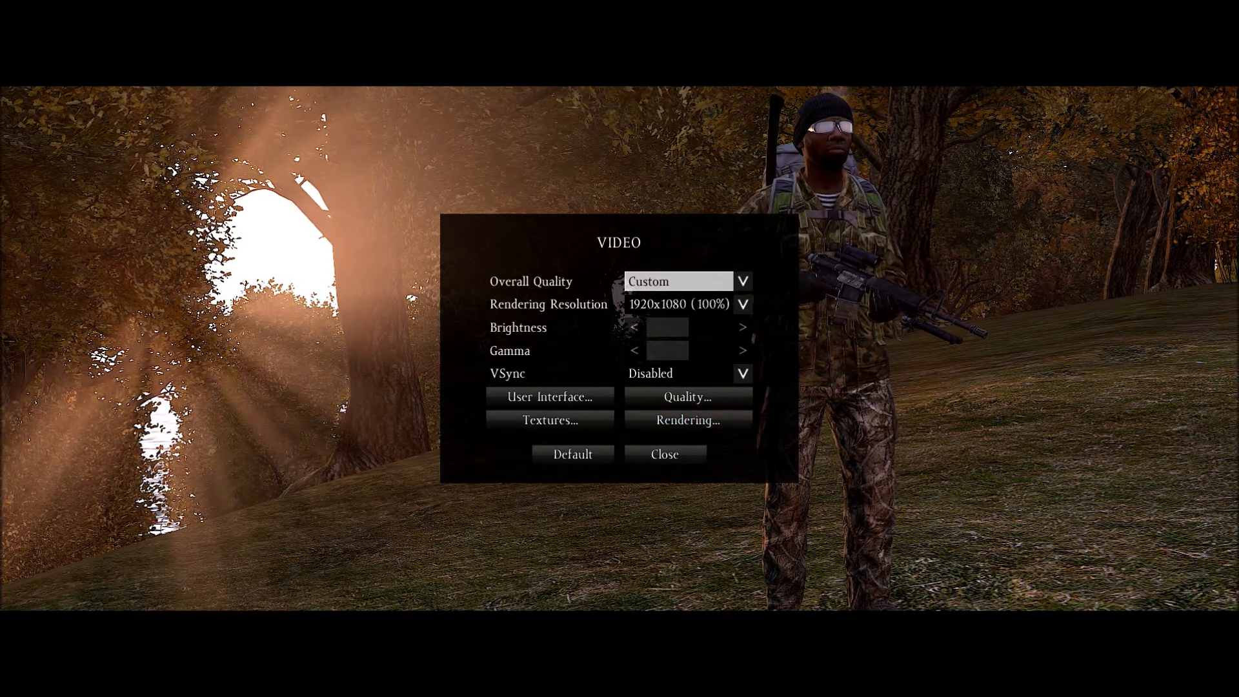
mouse_move(550, 420)
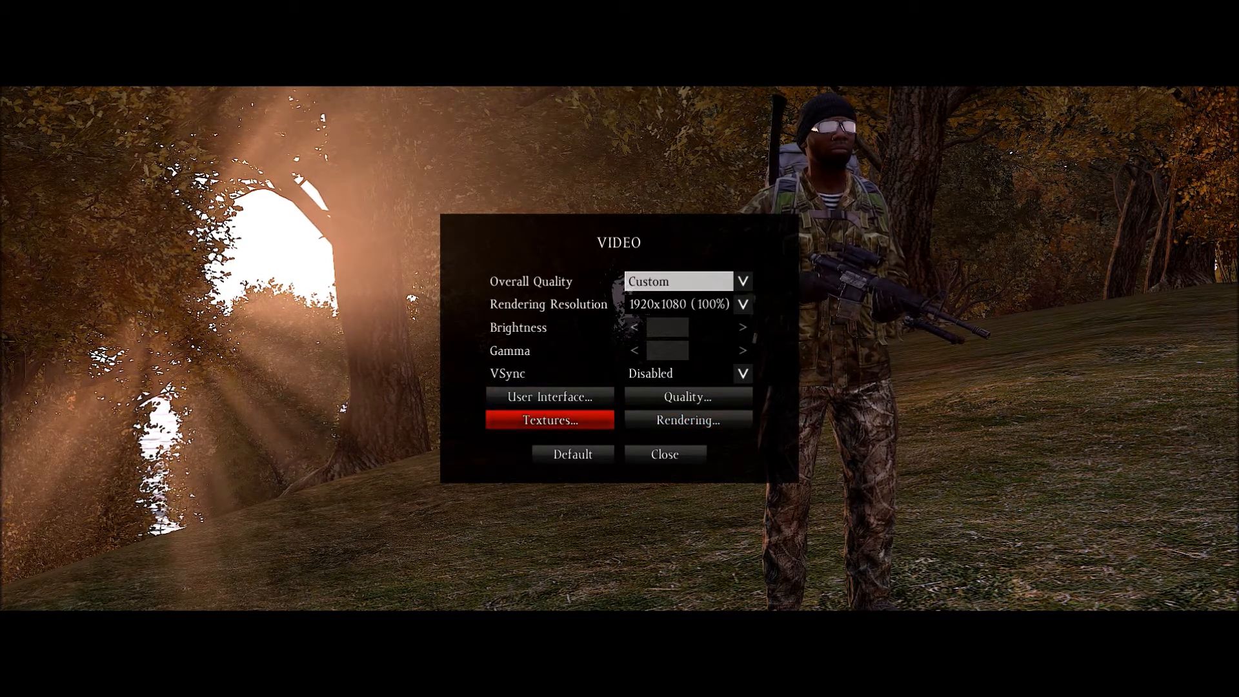
Keep video memory on Auto in the texture settings, with texture detail and filtering Very high
click(550, 419)
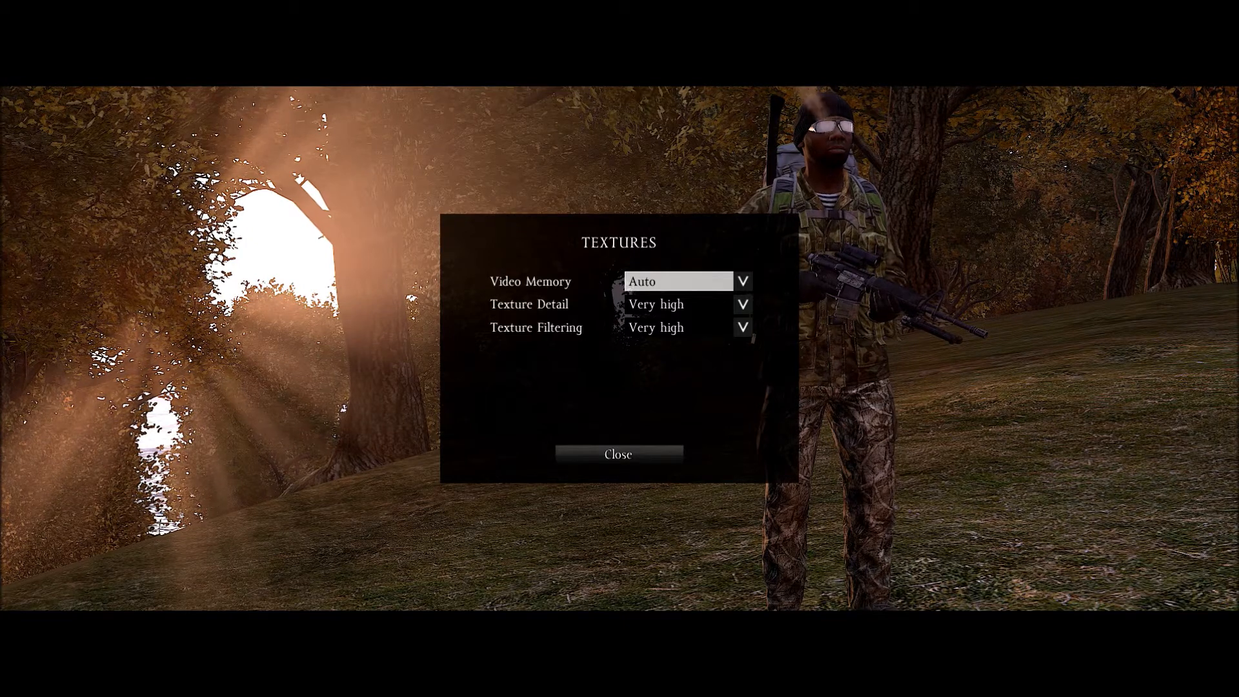
mouse_move(677, 282)
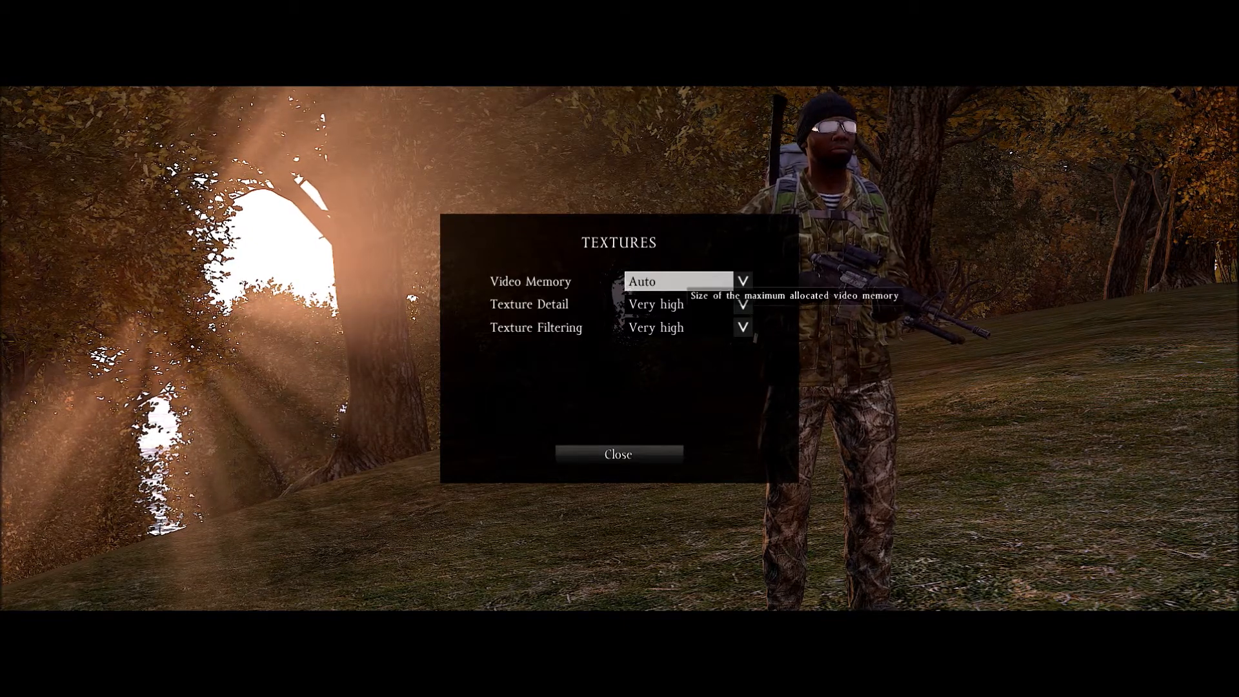
click(676, 280)
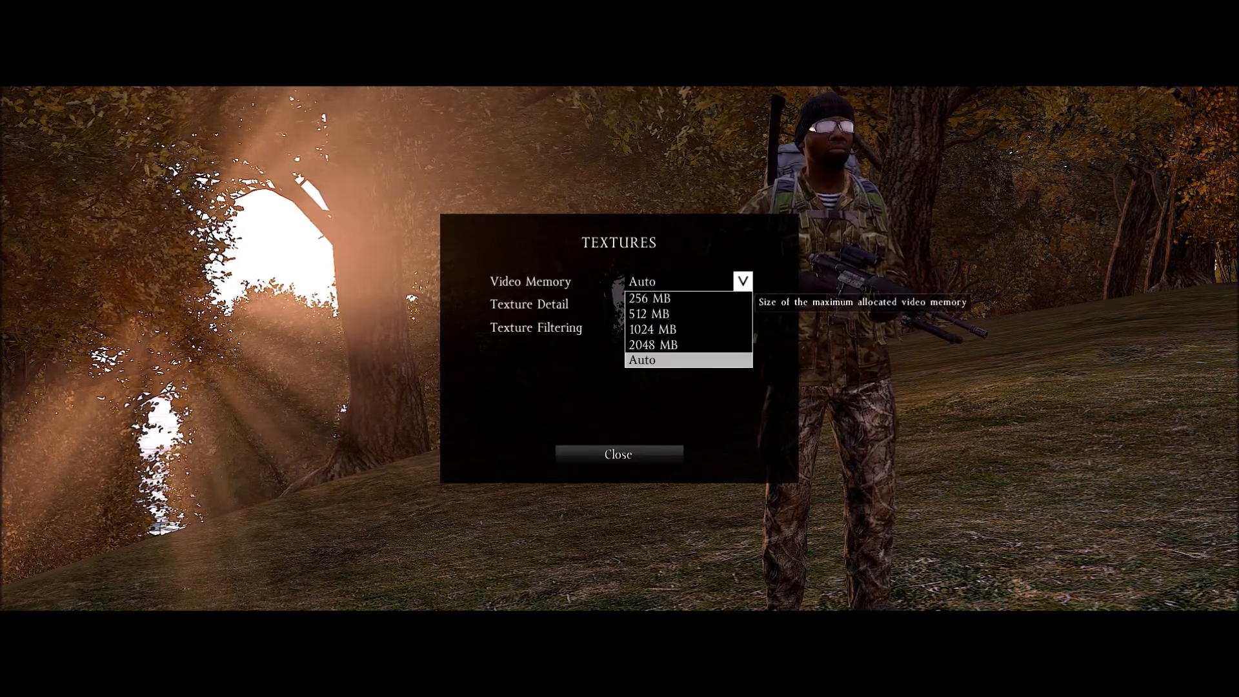
mouse_move(652, 345)
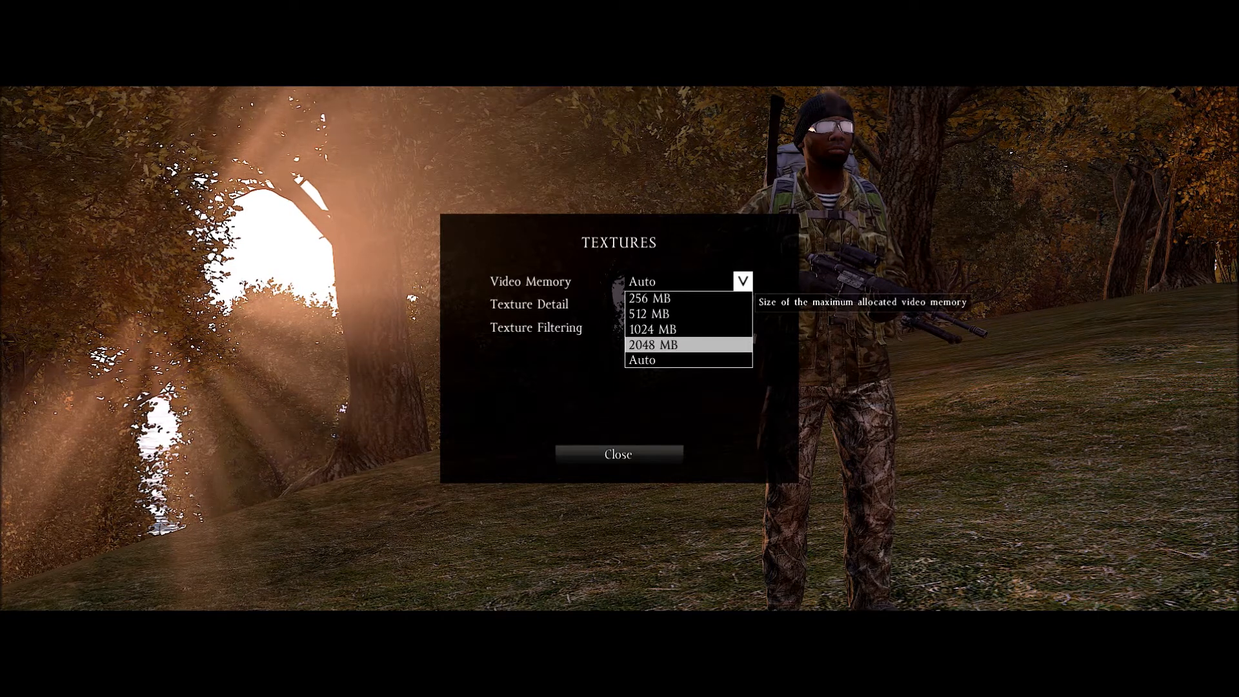
mouse_move(641, 360)
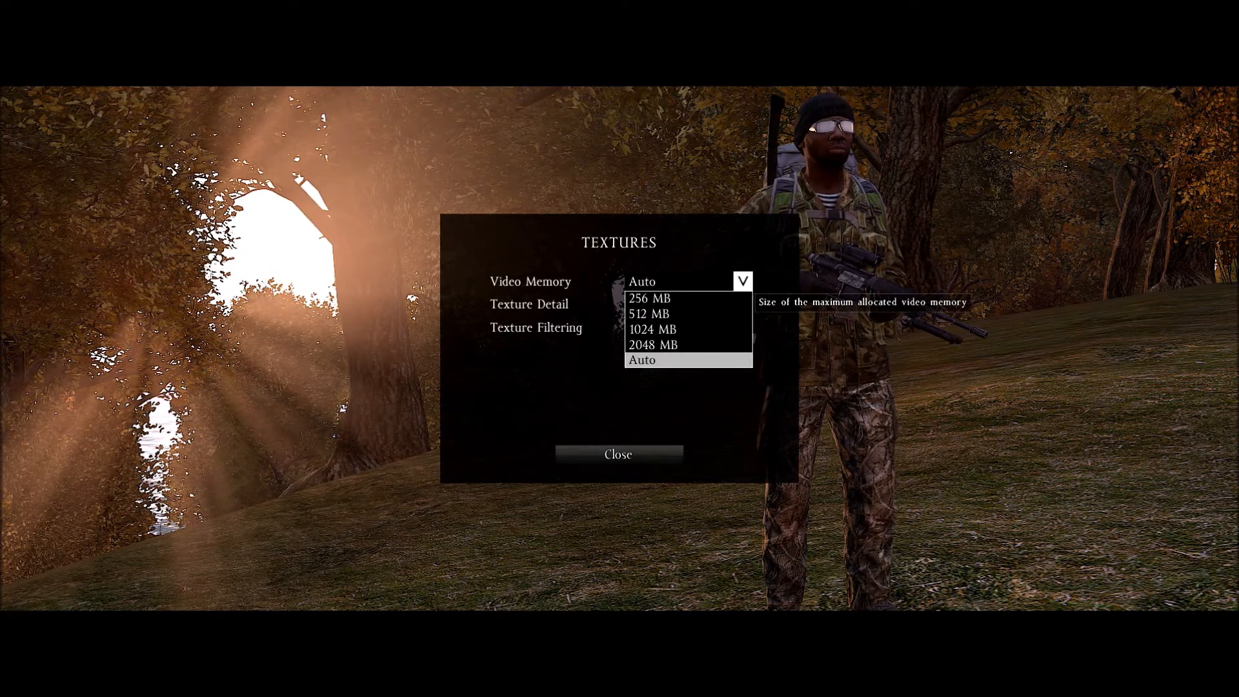
click(641, 359)
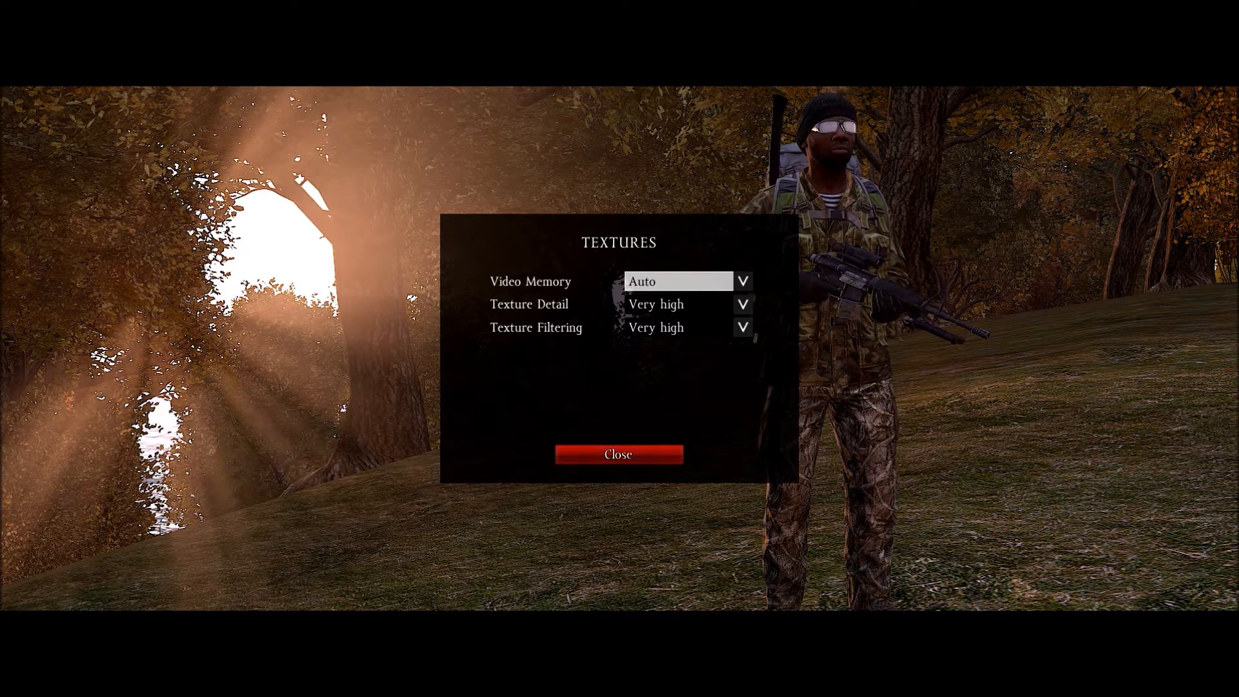
Return to the video options and open the quality settings: objects, terrain, clouds Very low, shadows disabled
click(618, 454)
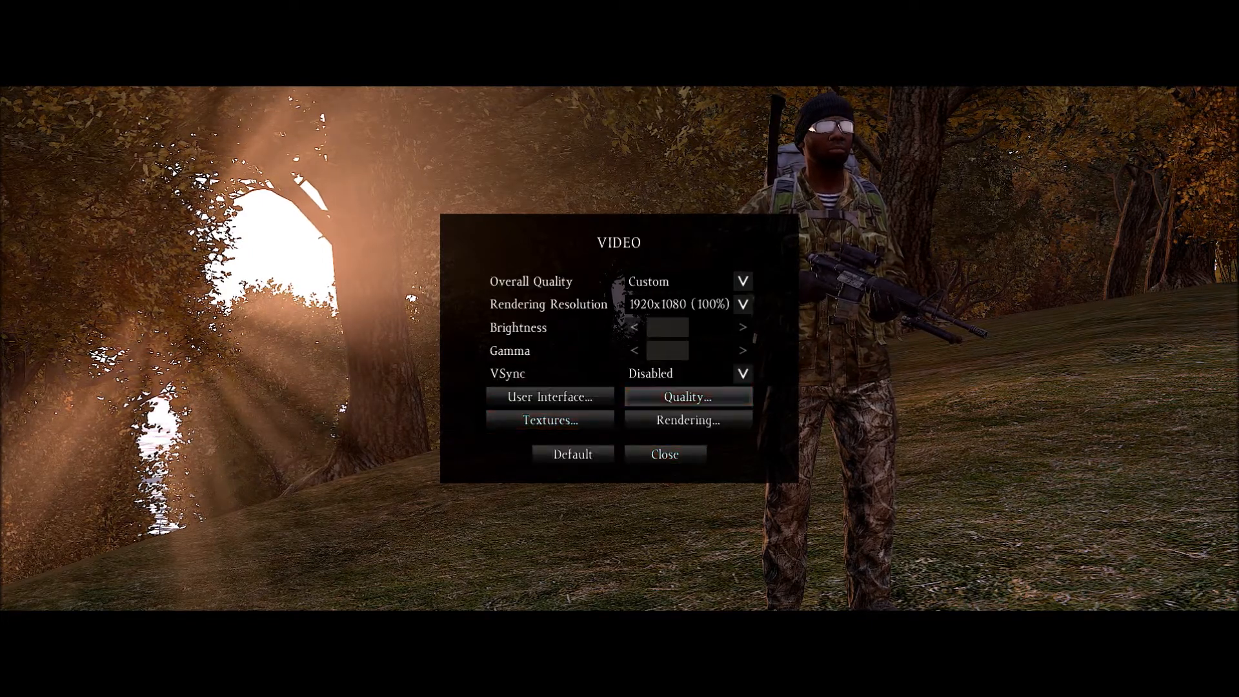
click(687, 397)
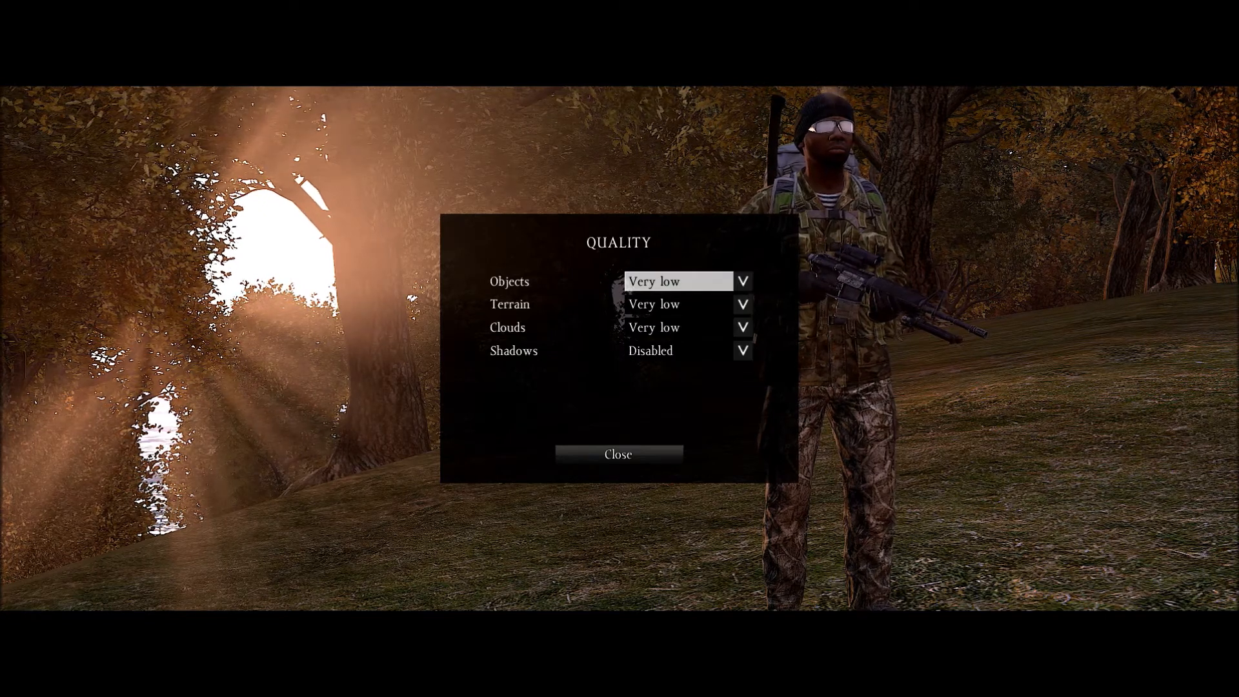
mouse_move(675, 305)
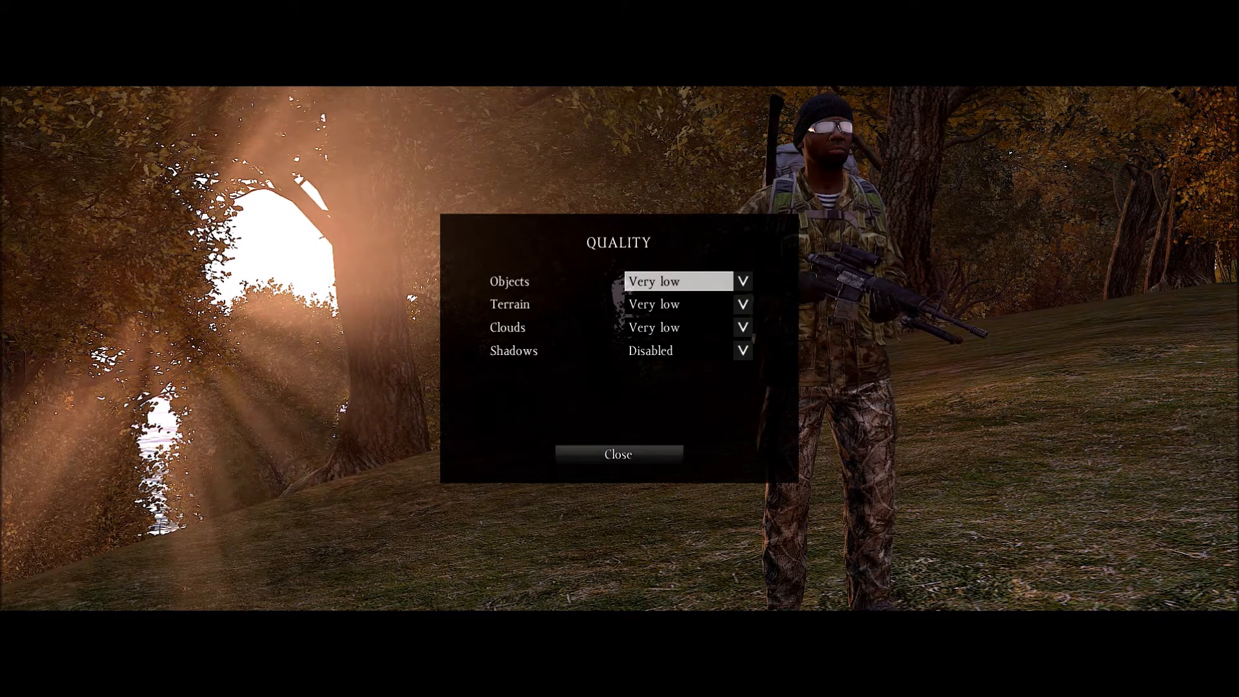
mouse_move(677, 304)
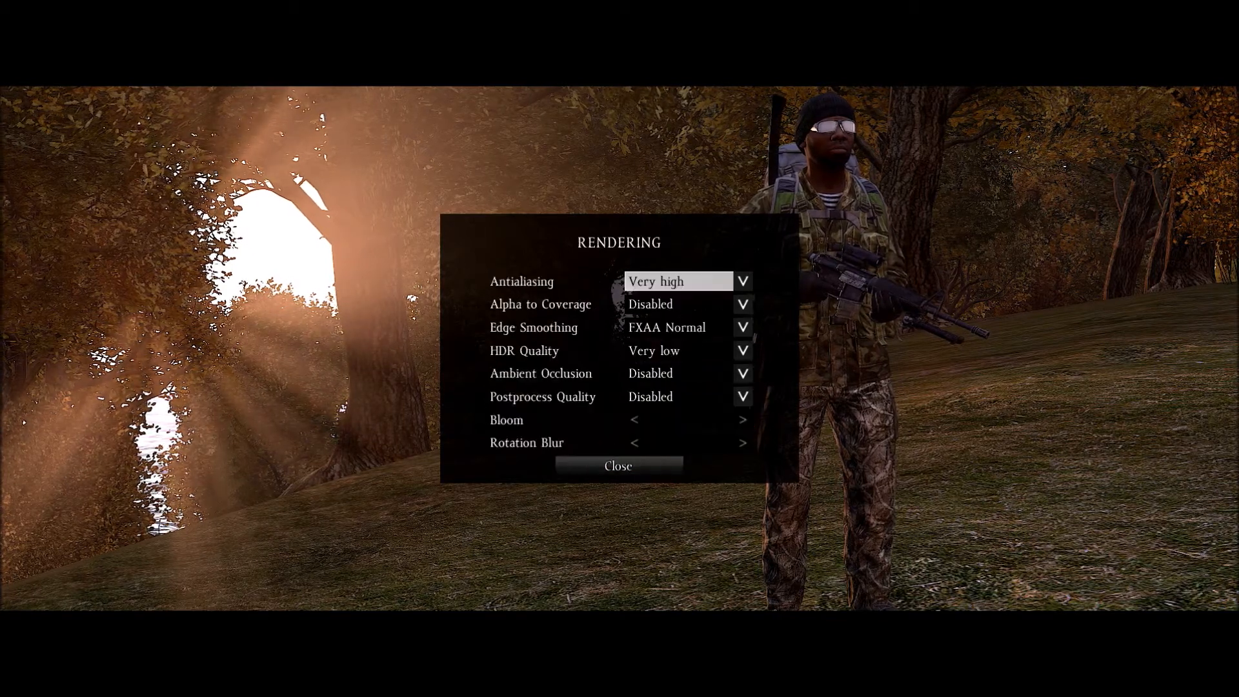
mouse_move(678, 280)
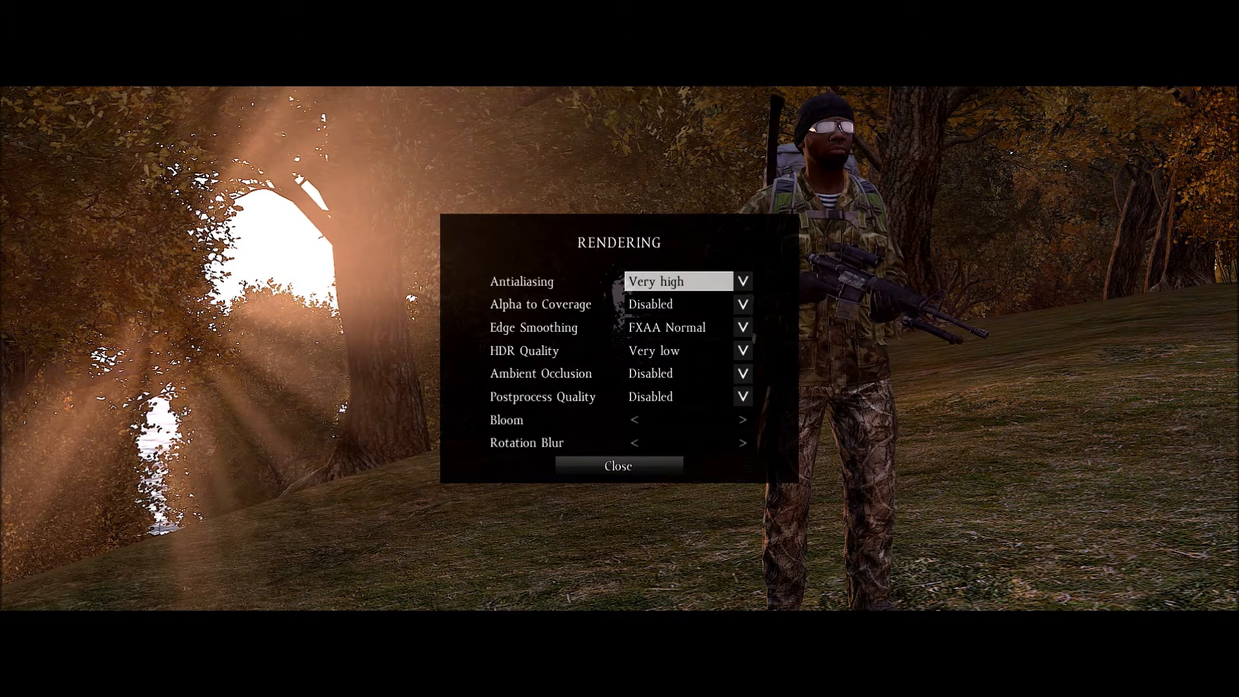
Review rendering settings with HDR Very low and ambient occlusion, alpha to coverage, post-processing disabled
click(678, 349)
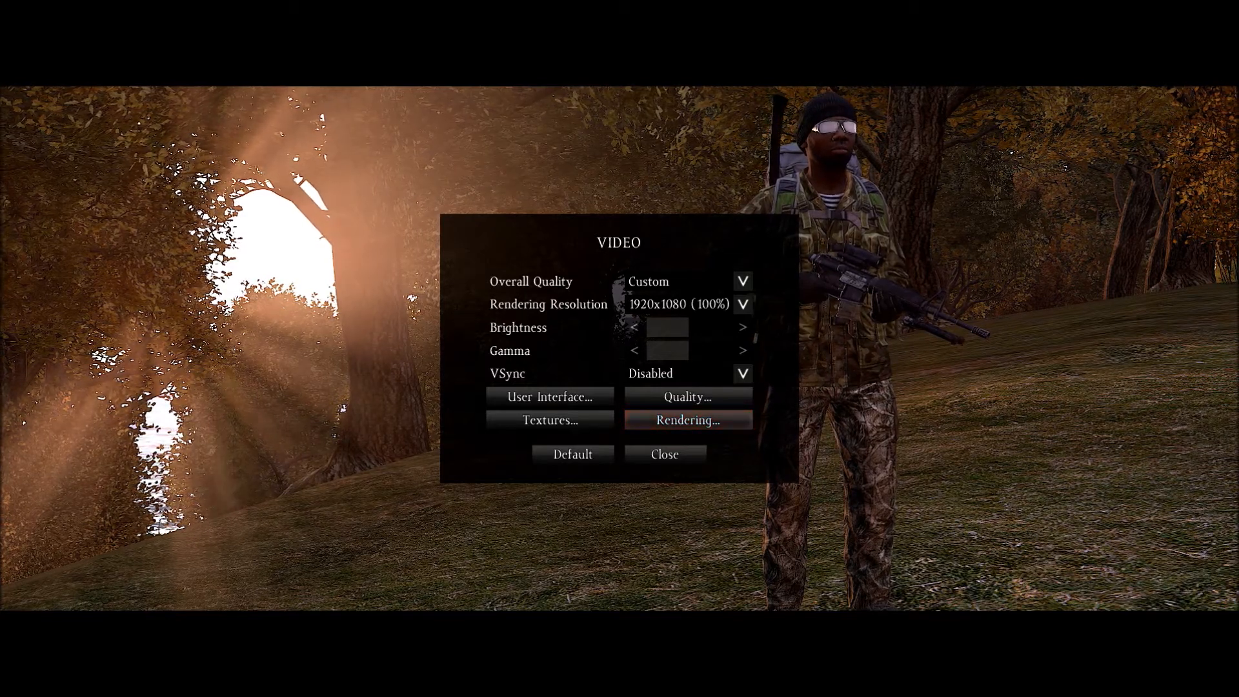
mouse_move(686, 419)
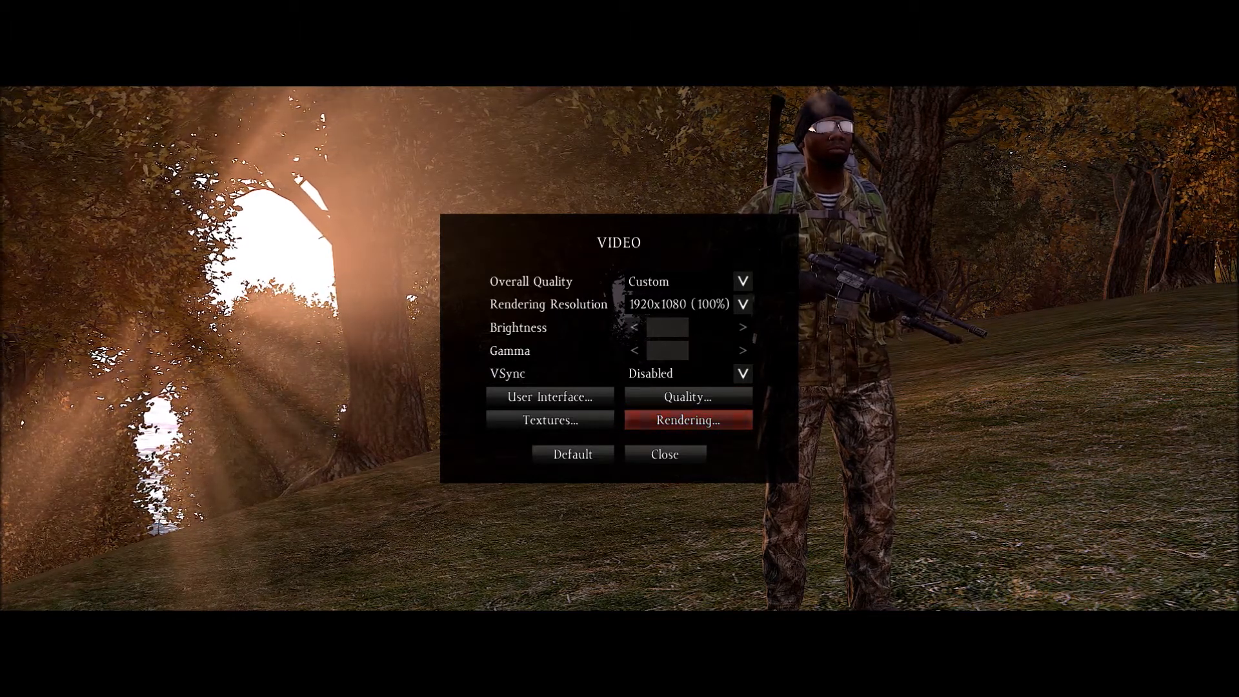
mouse_move(665, 455)
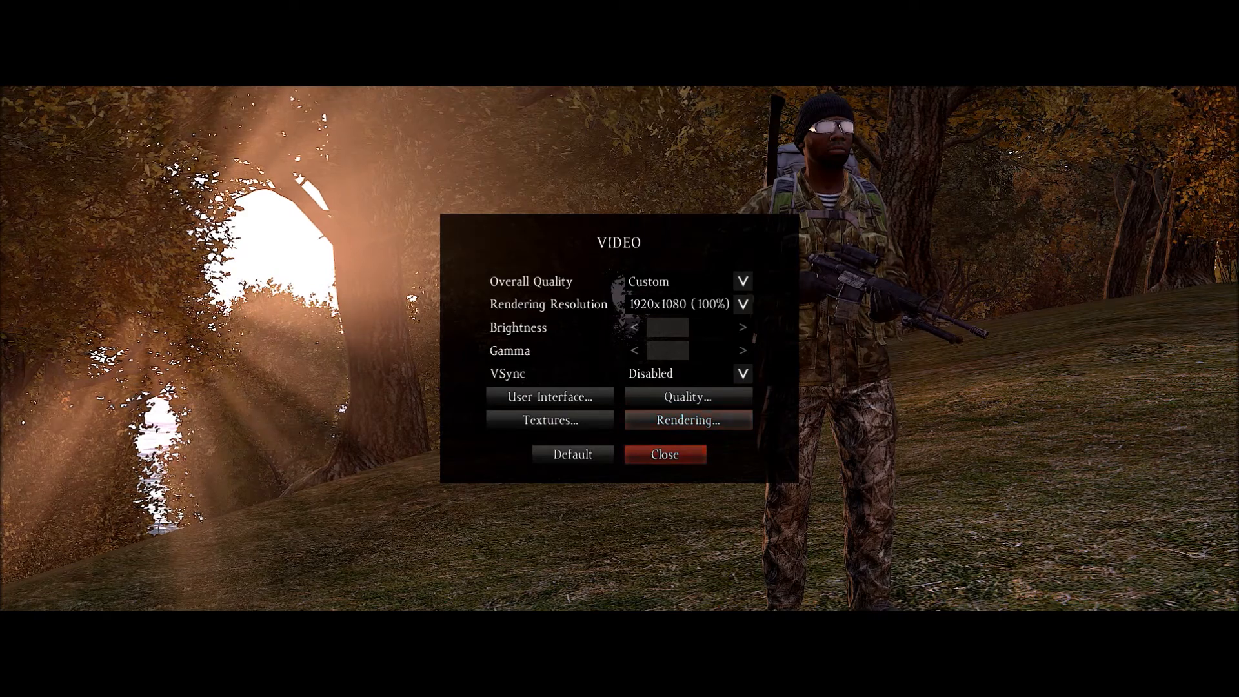